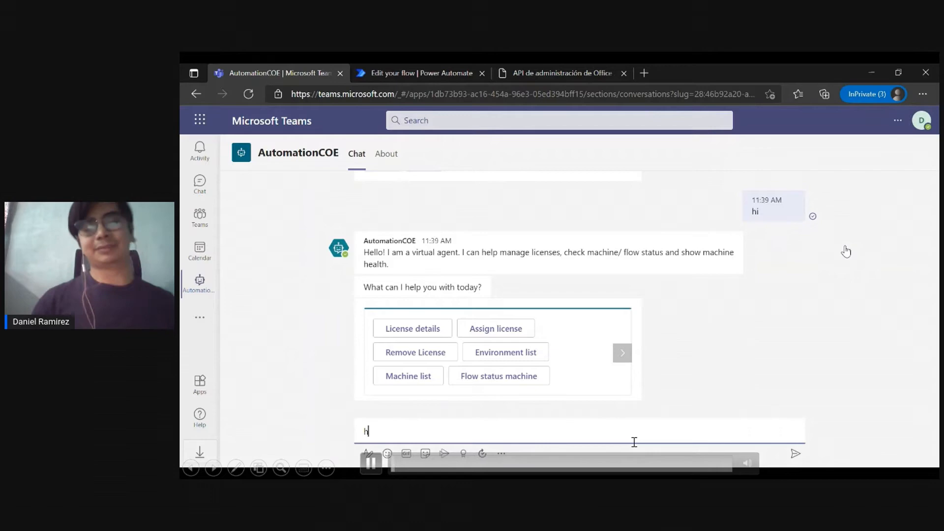
Send a greeting to the AutomationCOE bot to bring back its license, machine and flow menu.
{"action": "left_click", "coordinate": [412, 328]}
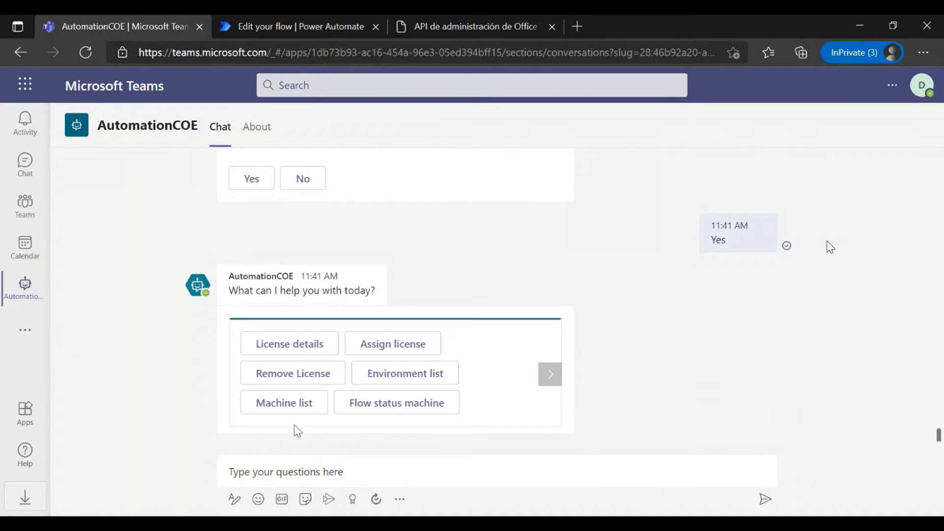
Choose 'Flow status machine' from the AutomationCOE bot's options card.
{"action": "left_click", "coordinate": [396, 402]}
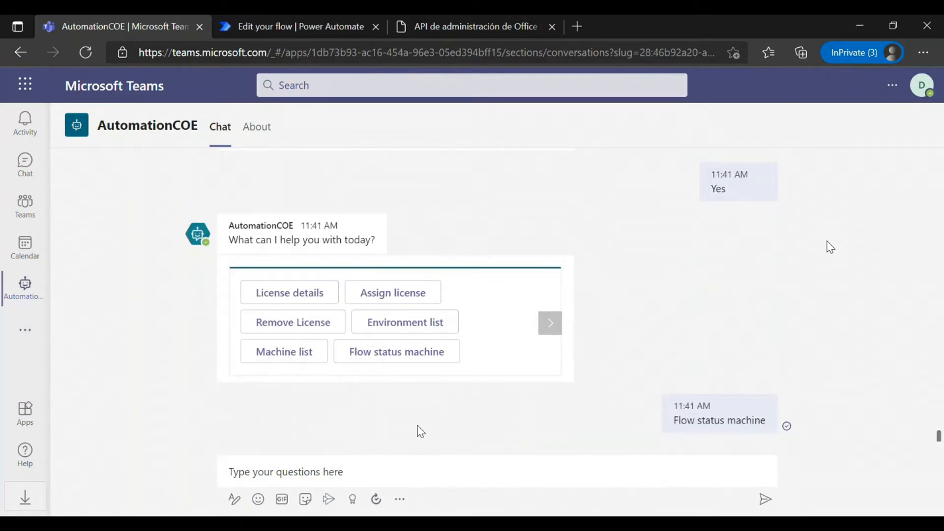
{"action": "left_click", "coordinate": [338, 155]}
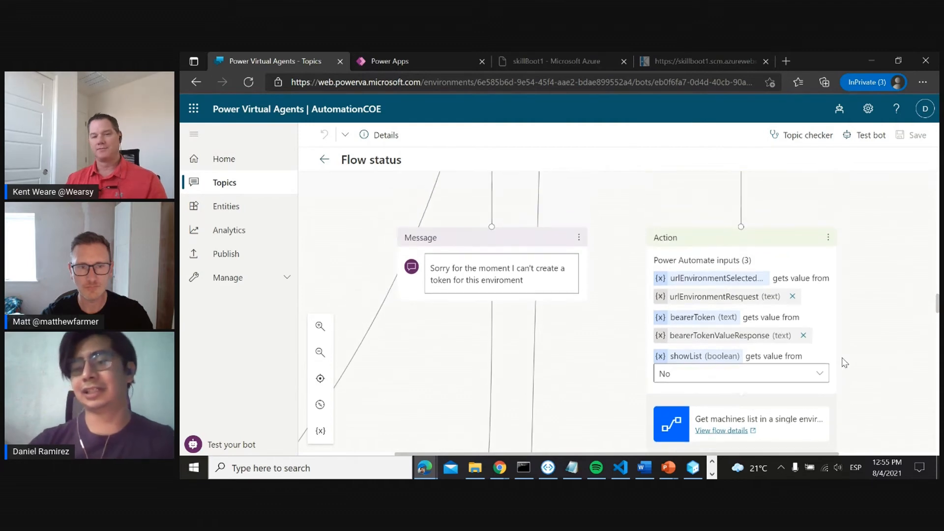
{"action": "scroll", "scroll_direction": "down", "scroll_amount": 3}
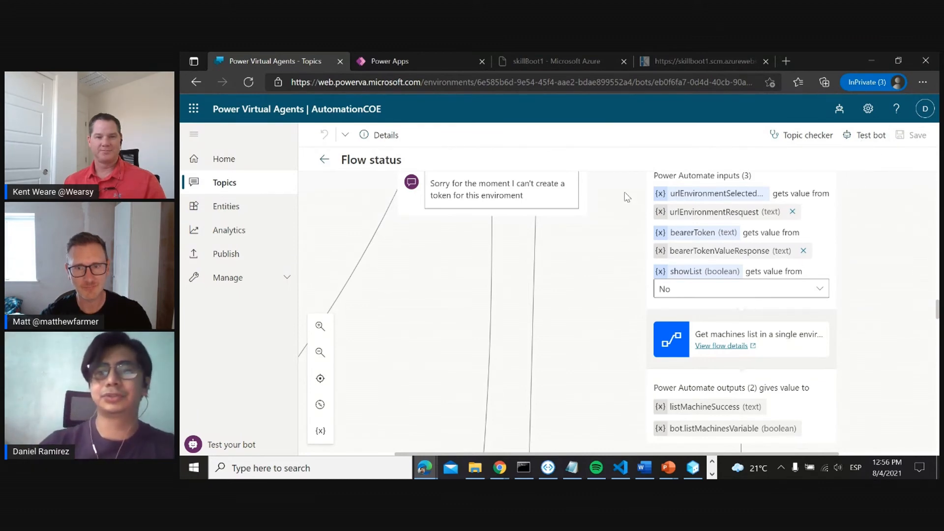
Open the machines-list flow's details page in a new Power Automate tab.
{"action": "left_click", "coordinate": [720, 345]}
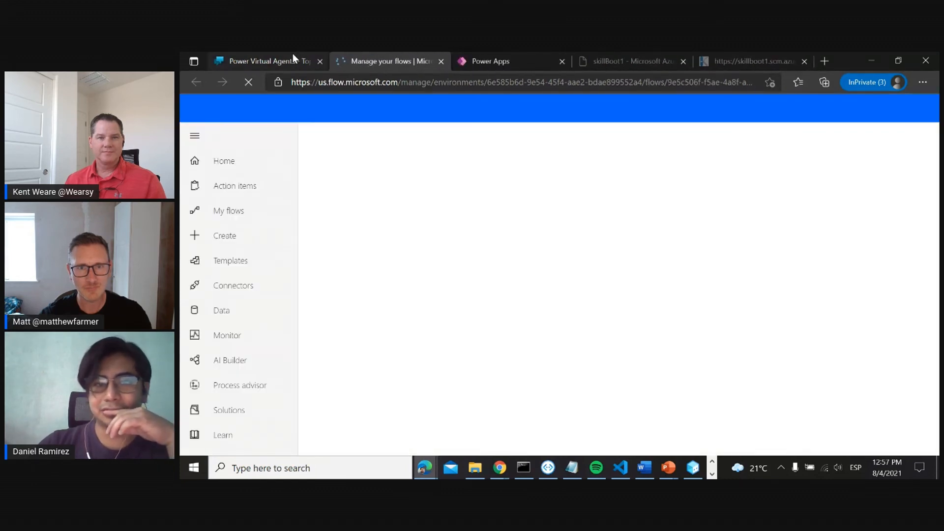